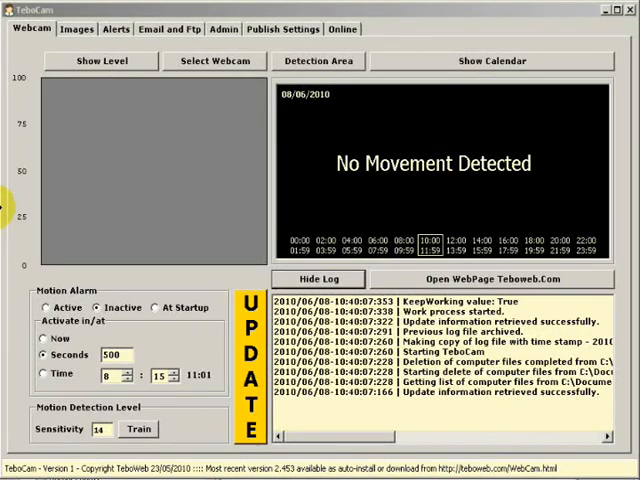
{"action": "mouse_move", "coordinate": [104, 128]}
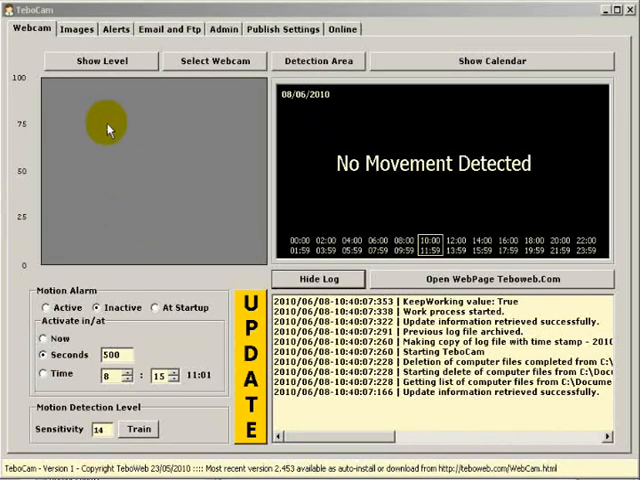
Step: Glance at the Email and FTP page, return to Webcam, then show this session's captured images
{"action": "left_click", "coordinate": [168, 28]}
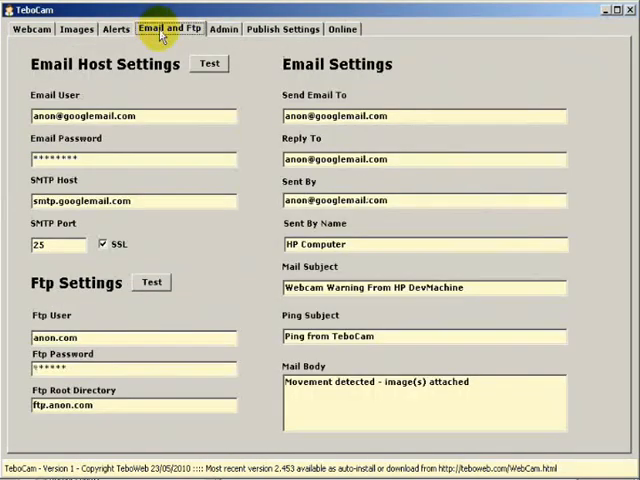
{"action": "left_click", "coordinate": [30, 28]}
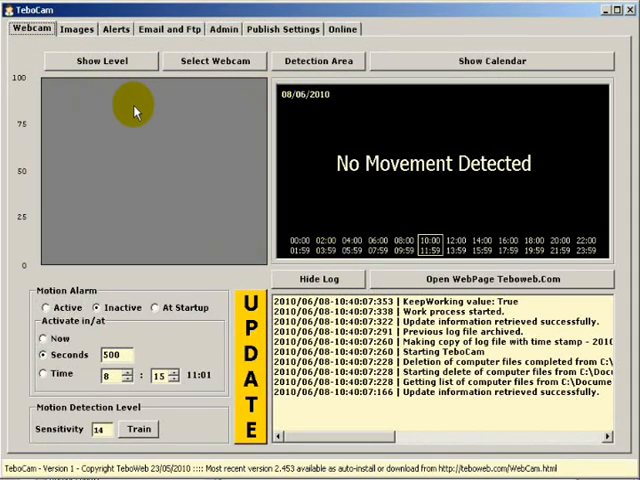
{"action": "mouse_move", "coordinate": [184, 172]}
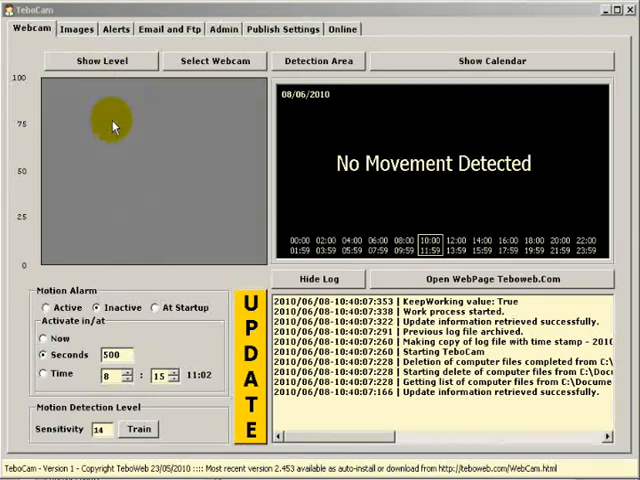
{"action": "left_click", "coordinate": [76, 28]}
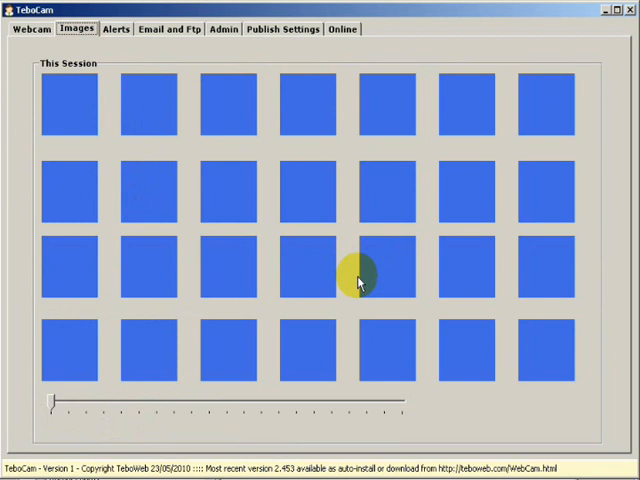
{"action": "mouse_move", "coordinate": [358, 280]}
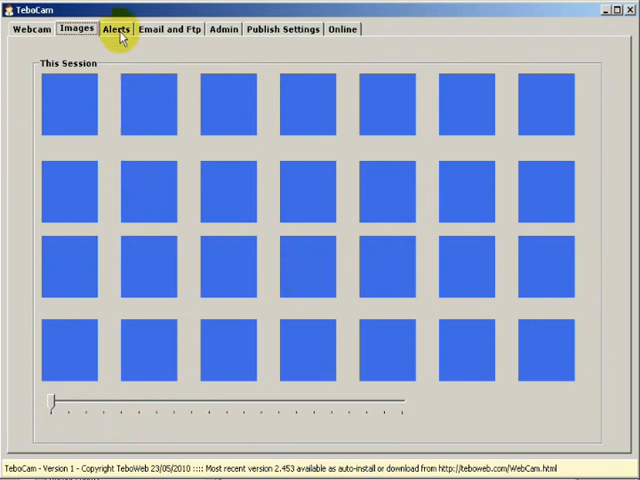
Step: Review the Alerts notification, timing and filename settings, then move on to Email and FTP
{"action": "left_click", "coordinate": [112, 28]}
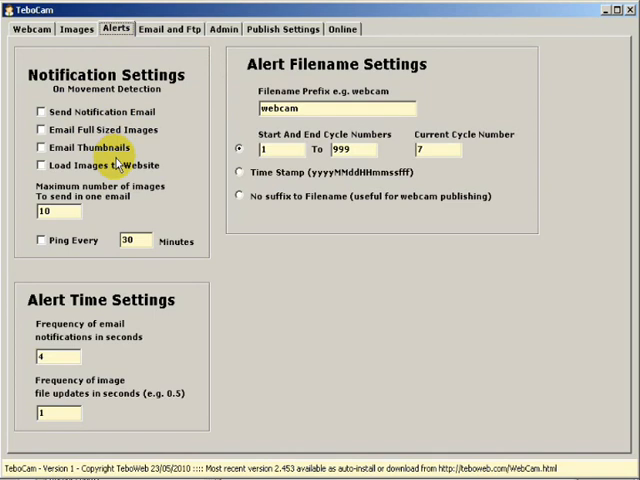
{"action": "mouse_move", "coordinate": [90, 176]}
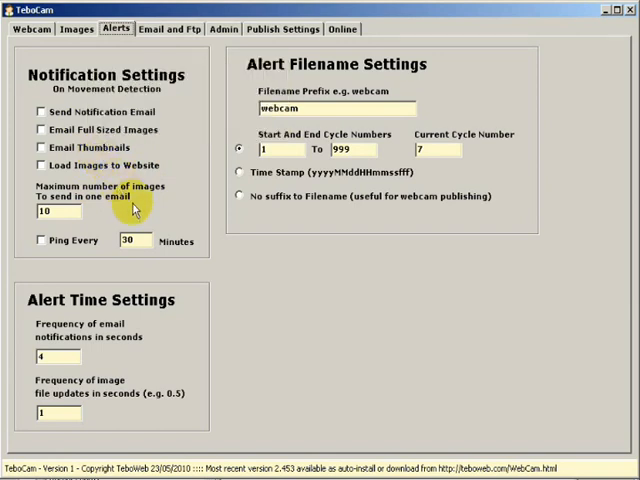
{"action": "mouse_move", "coordinate": [400, 144]}
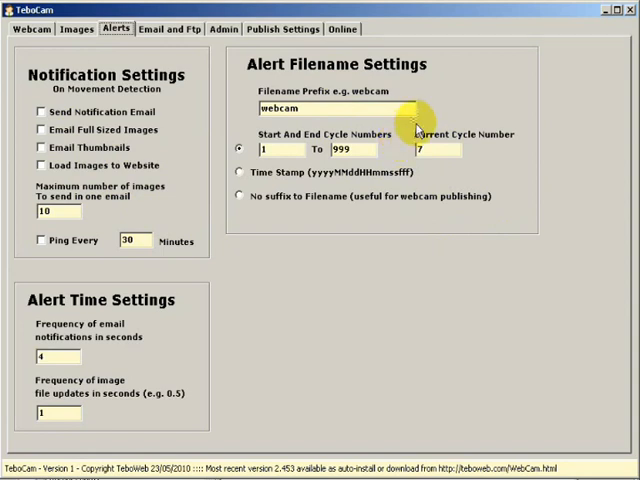
{"action": "mouse_move", "coordinate": [128, 354]}
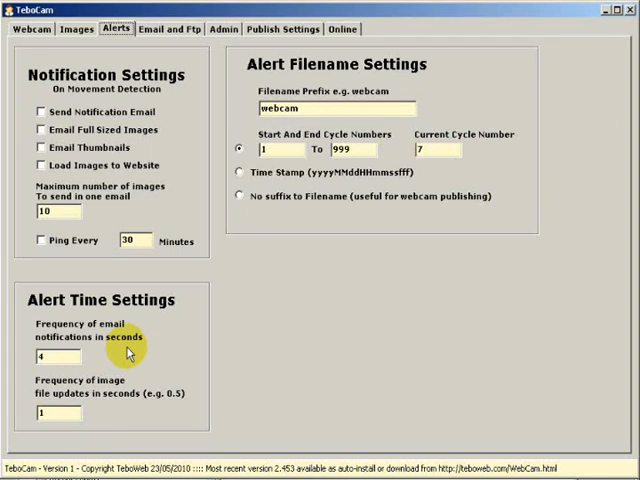
{"action": "mouse_move", "coordinate": [140, 362]}
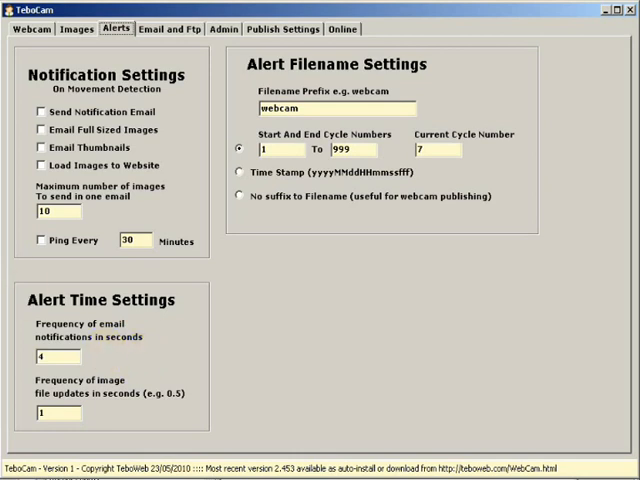
{"action": "left_click", "coordinate": [164, 28]}
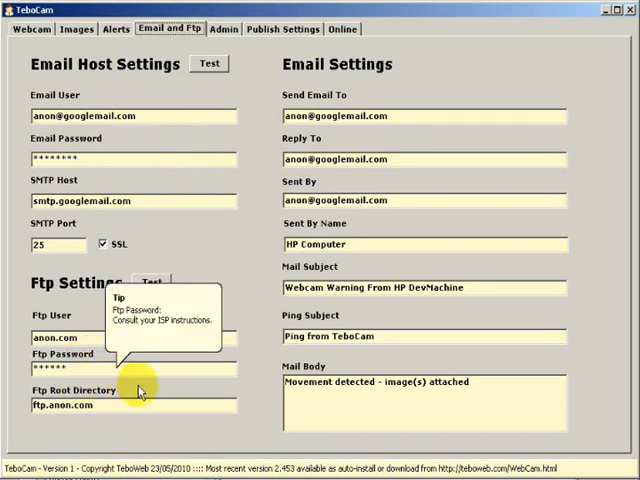
Step: Leave the Email and FTP settings for the Admin functions page
{"action": "left_click", "coordinate": [224, 28]}
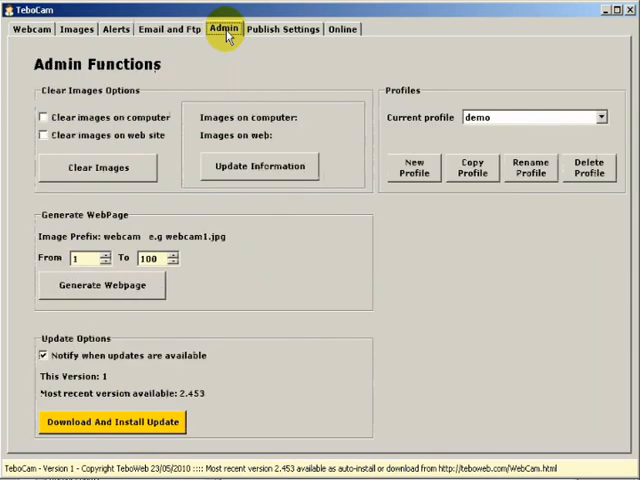
{"action": "mouse_move", "coordinate": [240, 48]}
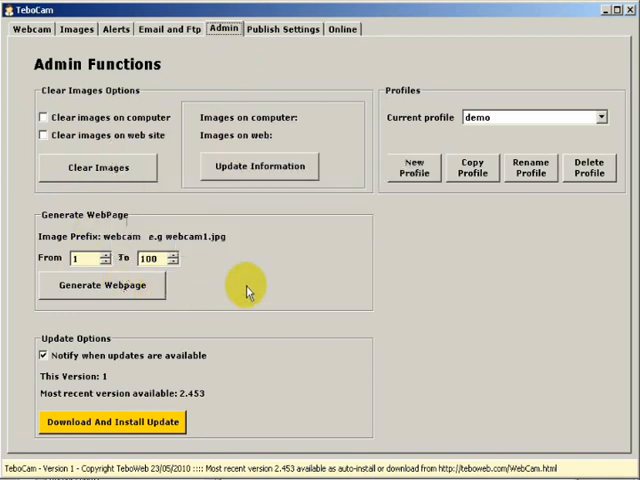
{"action": "mouse_move", "coordinate": [252, 358]}
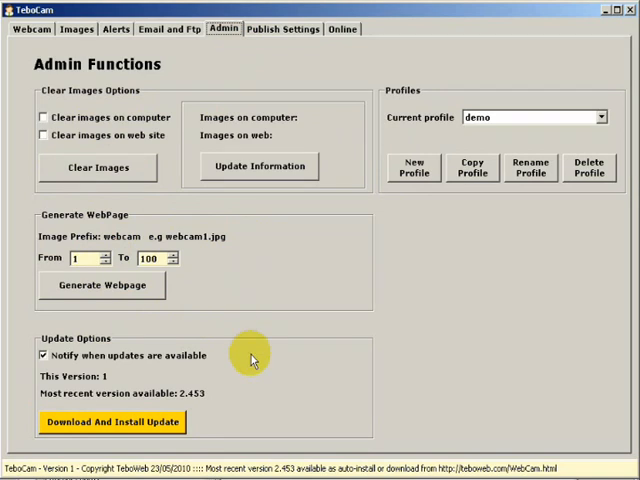
{"action": "mouse_move", "coordinate": [128, 444]}
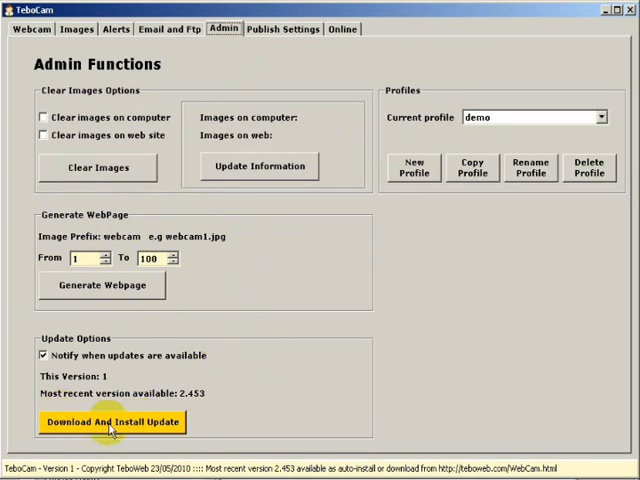
{"action": "mouse_move", "coordinate": [552, 132]}
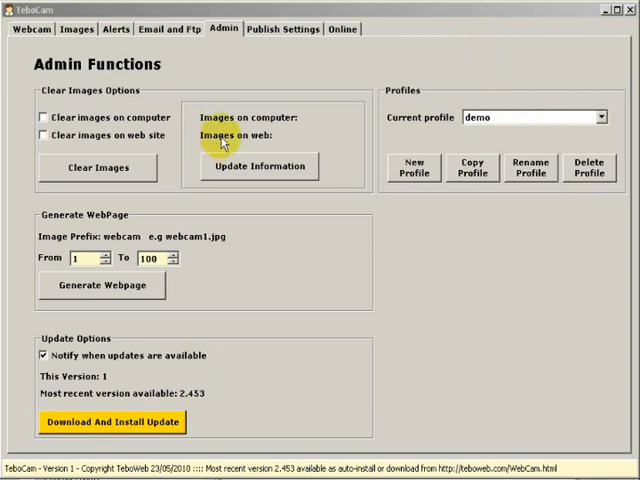
Step: Return from the Admin page to the Webcam monitoring view with its motion log
{"action": "left_click", "coordinate": [32, 28]}
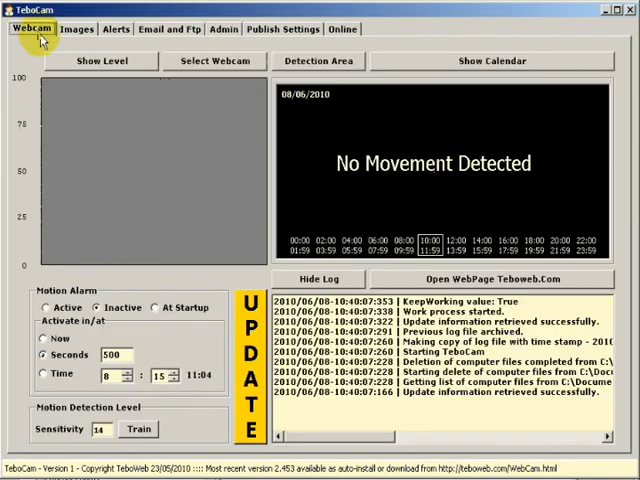